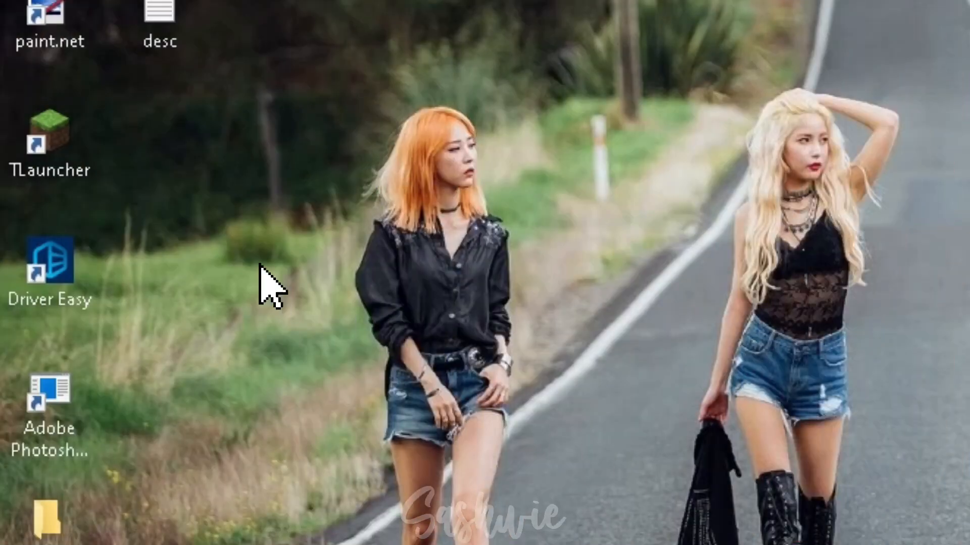
# Start TLauncher and select the ForgeOptiFine 1.12.2 version from the version list
pyautogui.click(49, 142)
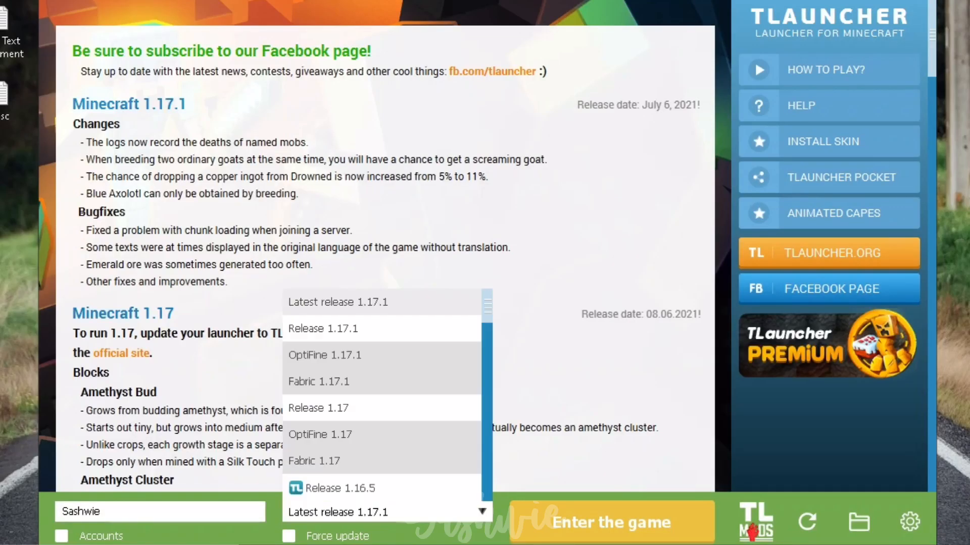
pyautogui.scroll(-3)
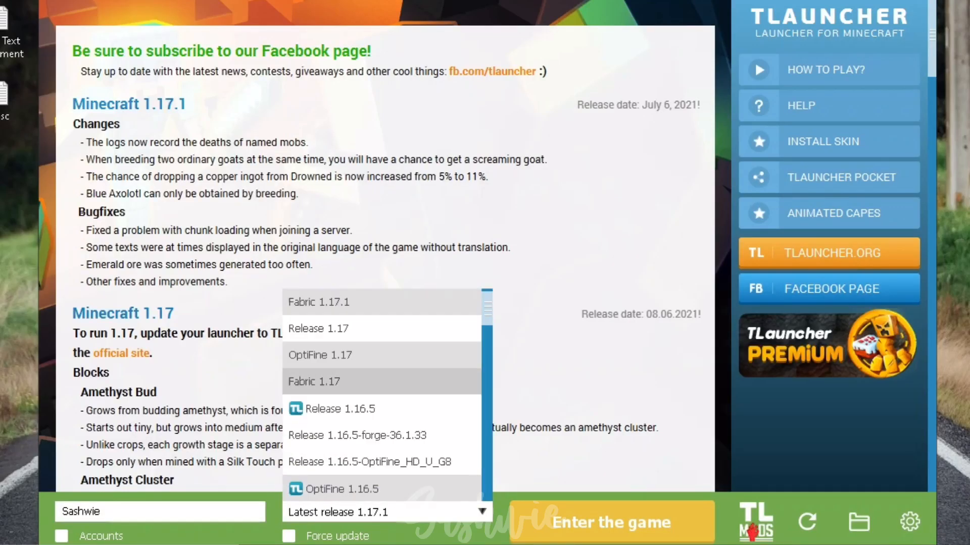
pyautogui.scroll(-3)
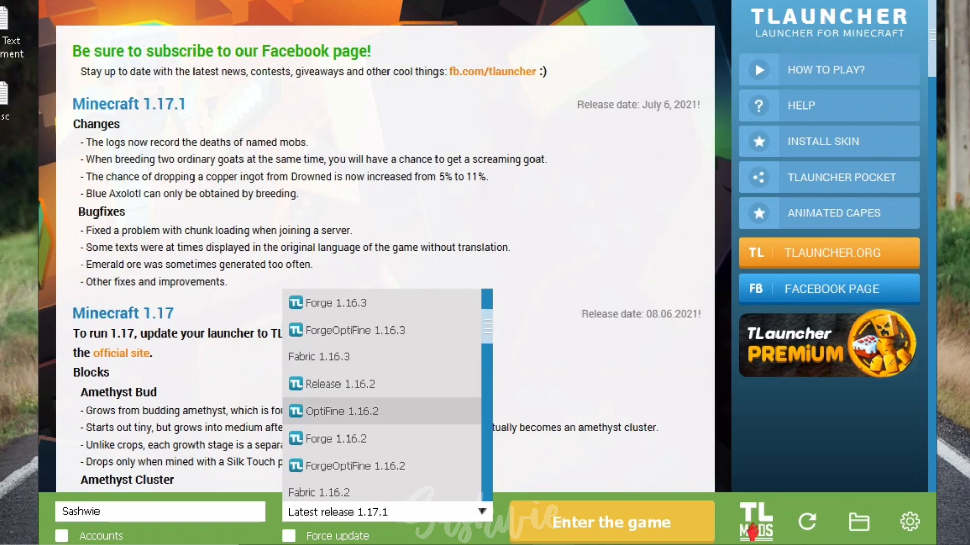
pyautogui.scroll(-3)
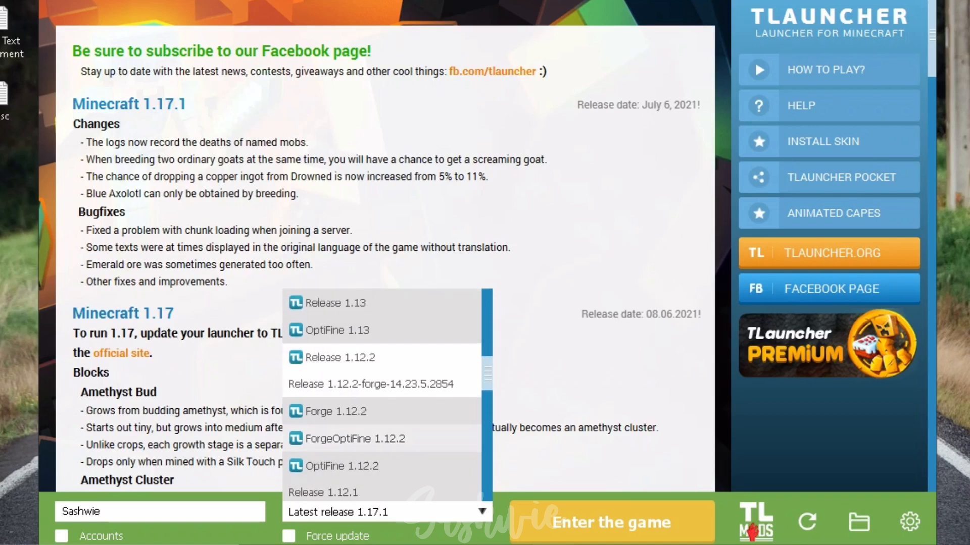
pyautogui.click(354, 438)
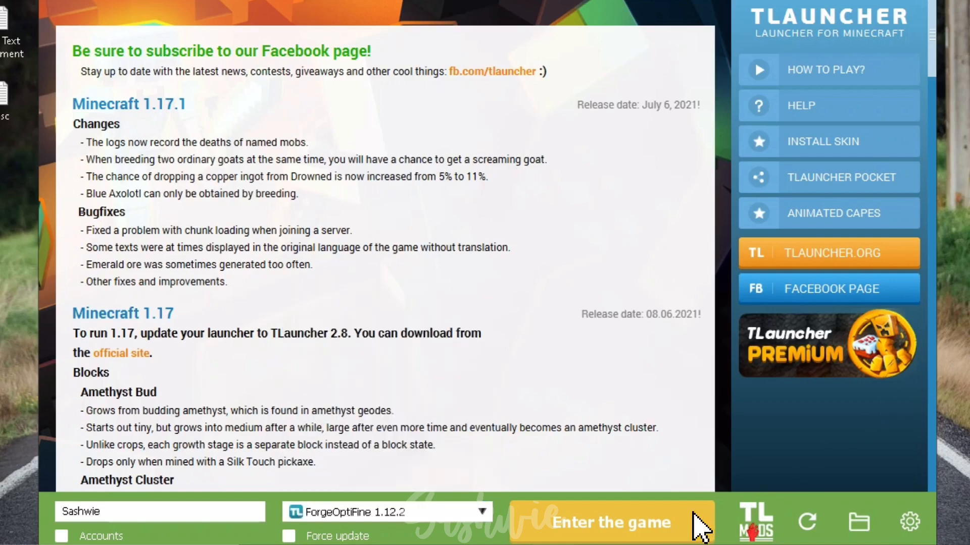
# Enter the game with that version, dismissing the skin notification
pyautogui.click(609, 522)
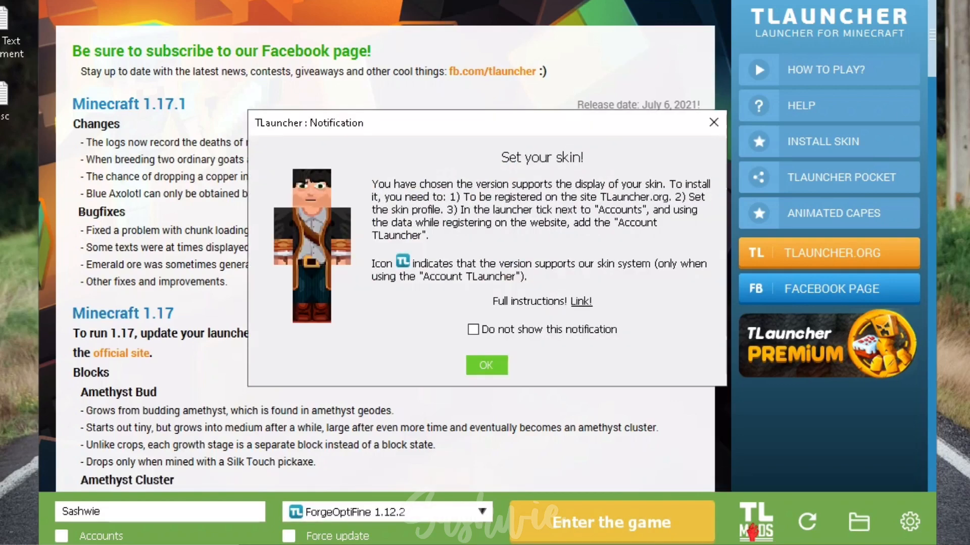
pyautogui.click(485, 364)
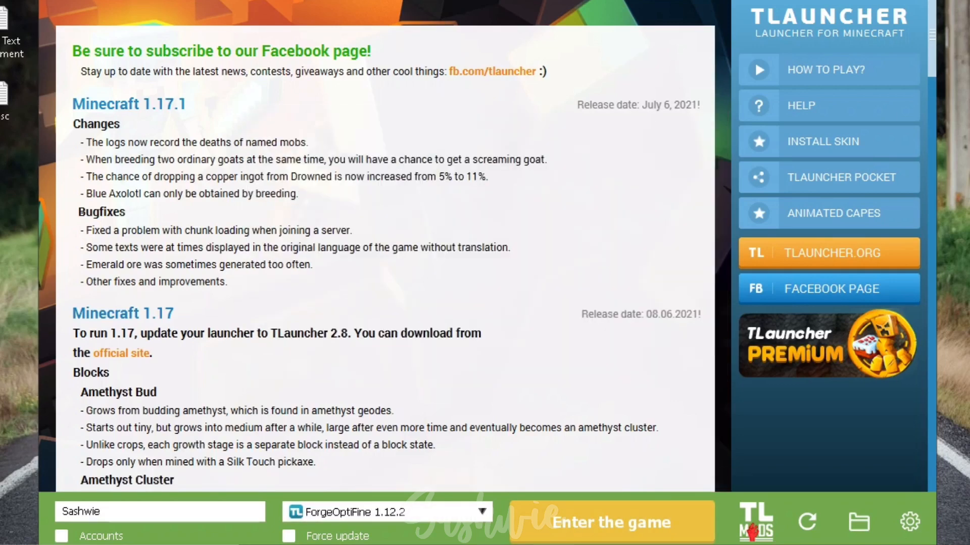
pyautogui.click(610, 522)
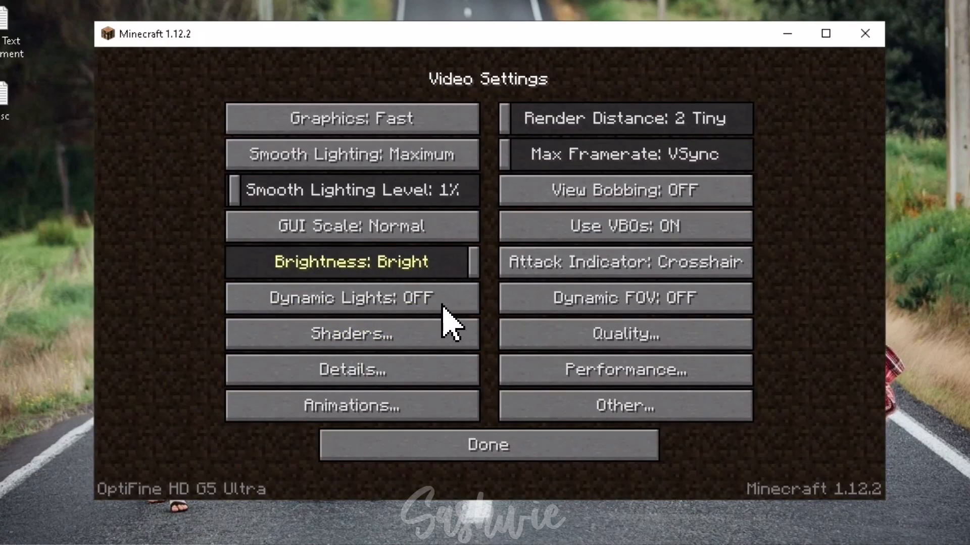
# Go into the game's Options to reach the OptiFine Video Settings
pyautogui.click(488, 444)
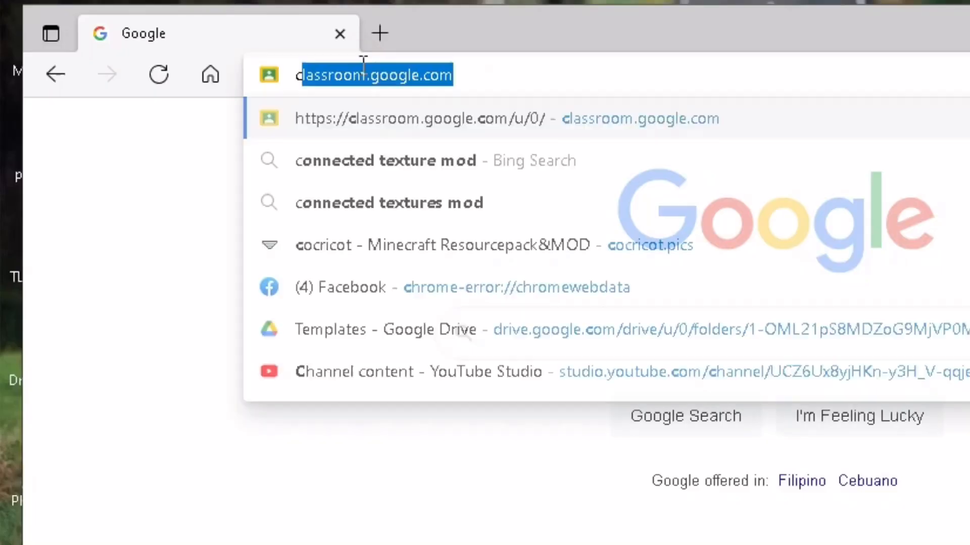
# Visit cocricot.pics and choose the Resourcepack & MOD download for Java 1.12.2
pyautogui.write('cocricot.pics')
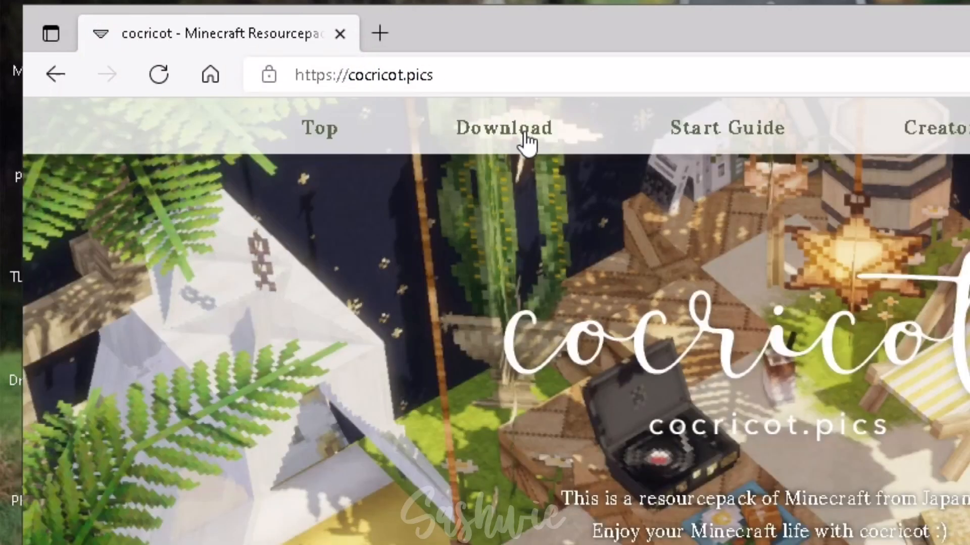
pyautogui.click(503, 128)
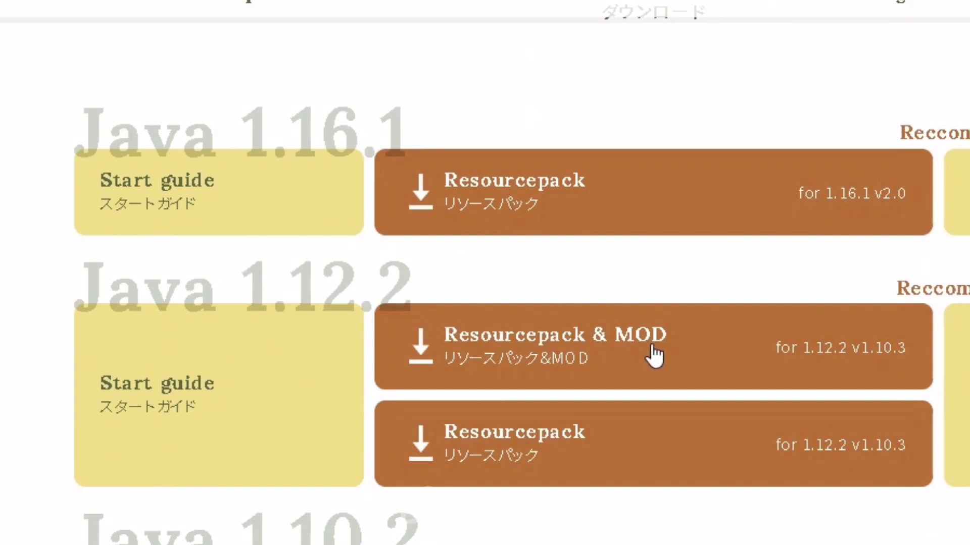
pyautogui.click(650, 345)
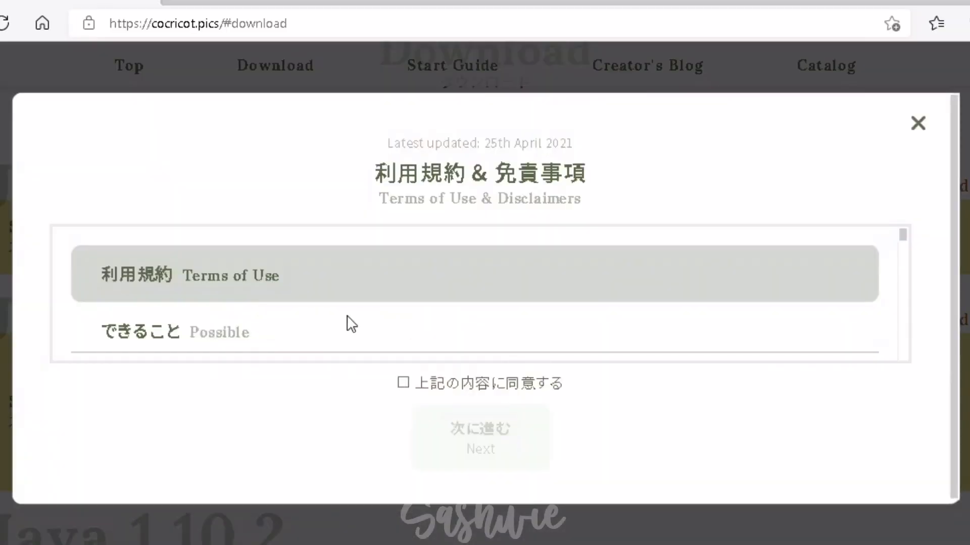
# Agree to the terms and confirm the OptiFine/JustEnoughIDs setup and crash-backup notices
pyautogui.scroll(-3)
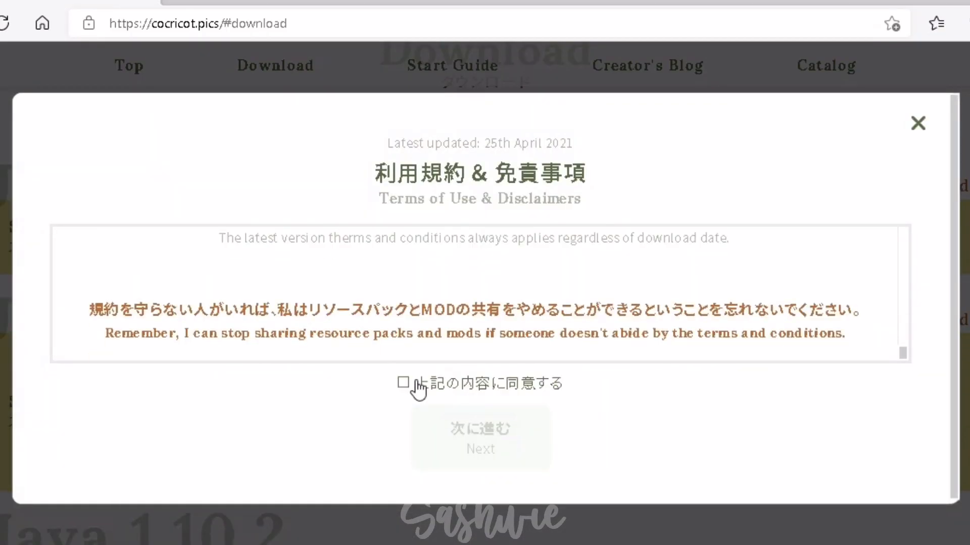
pyautogui.click(403, 382)
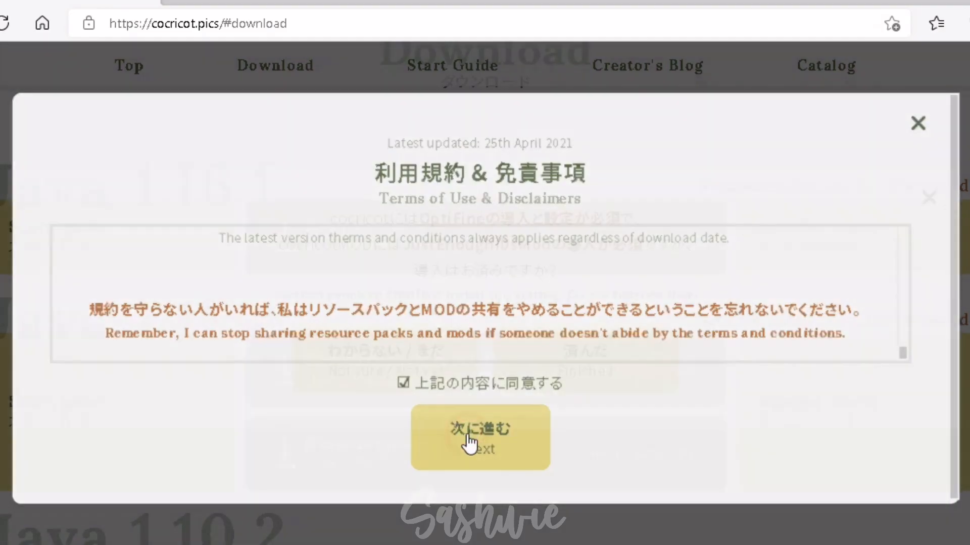
pyautogui.click(479, 436)
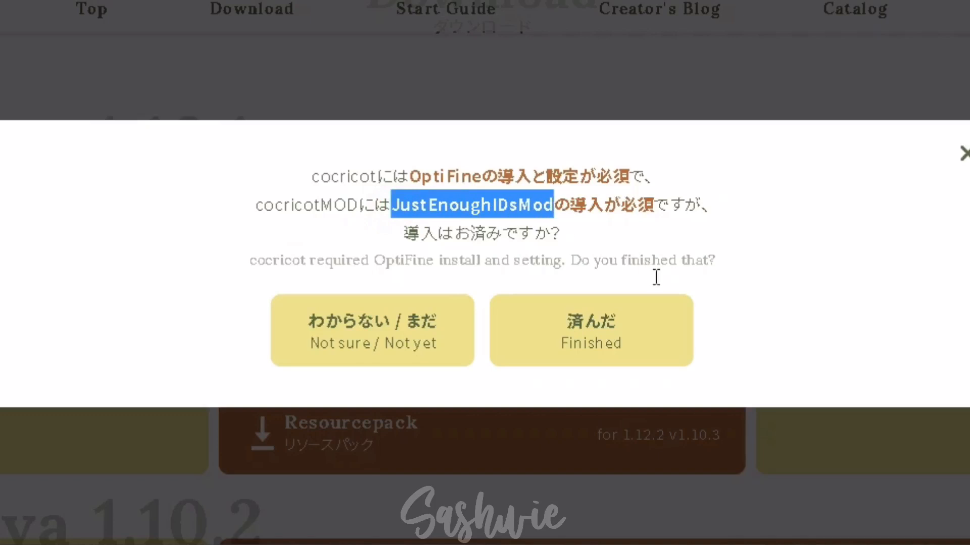
pyautogui.click(589, 329)
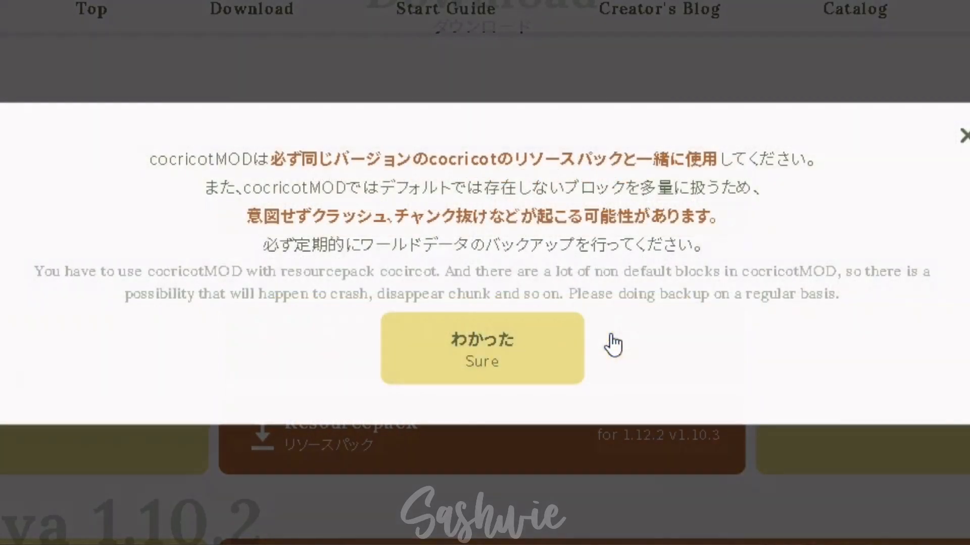
pyautogui.click(481, 347)
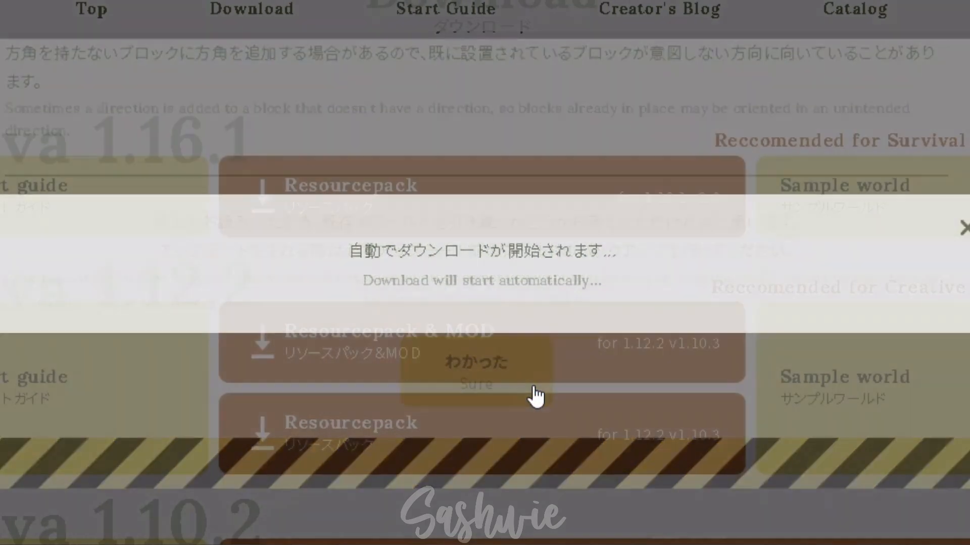
pyautogui.click(474, 362)
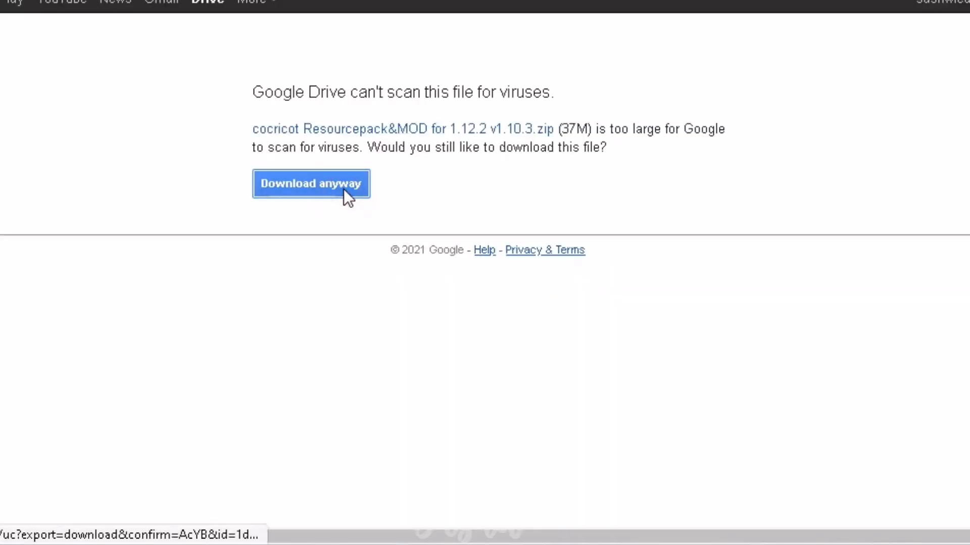
# Download the cocricot zip anyway, then search Bing for connected texture mod and just enough ids
pyautogui.click(311, 183)
pyautogui.write('connec')
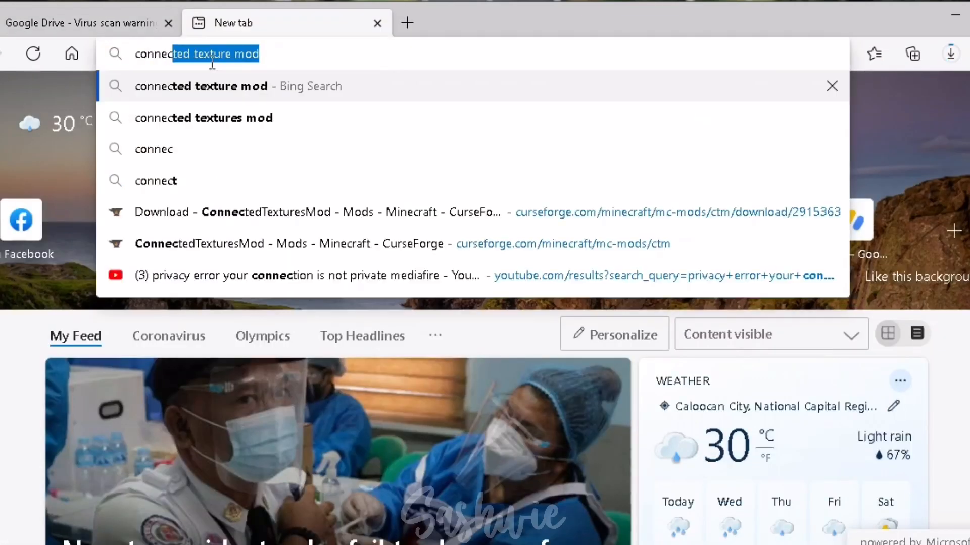
pyautogui.press('Enter')
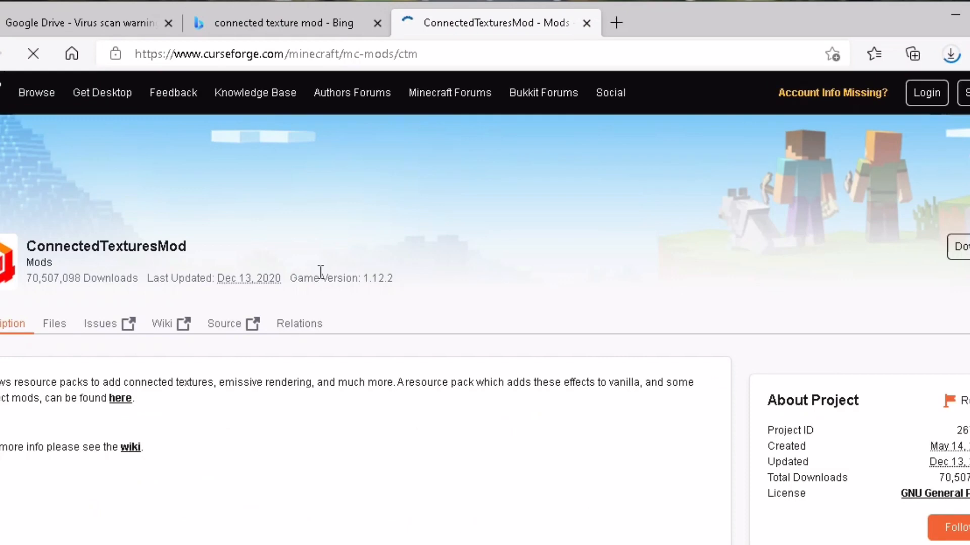
pyautogui.click(283, 23)
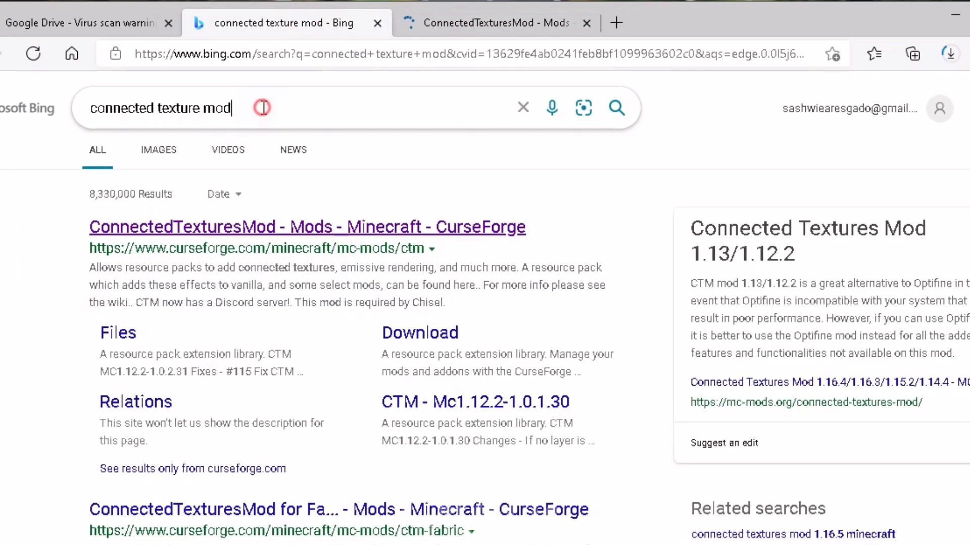
pyautogui.write('just enough')
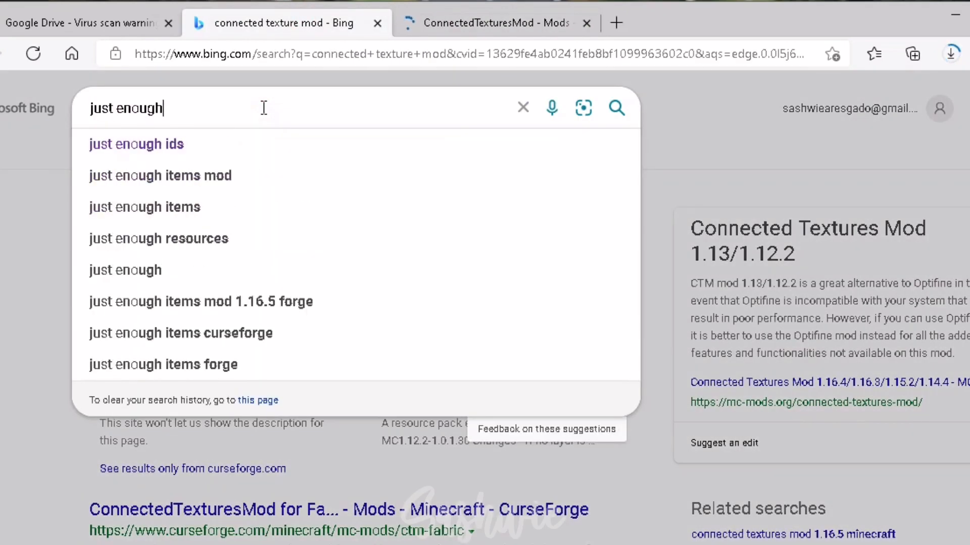
pyautogui.click(136, 145)
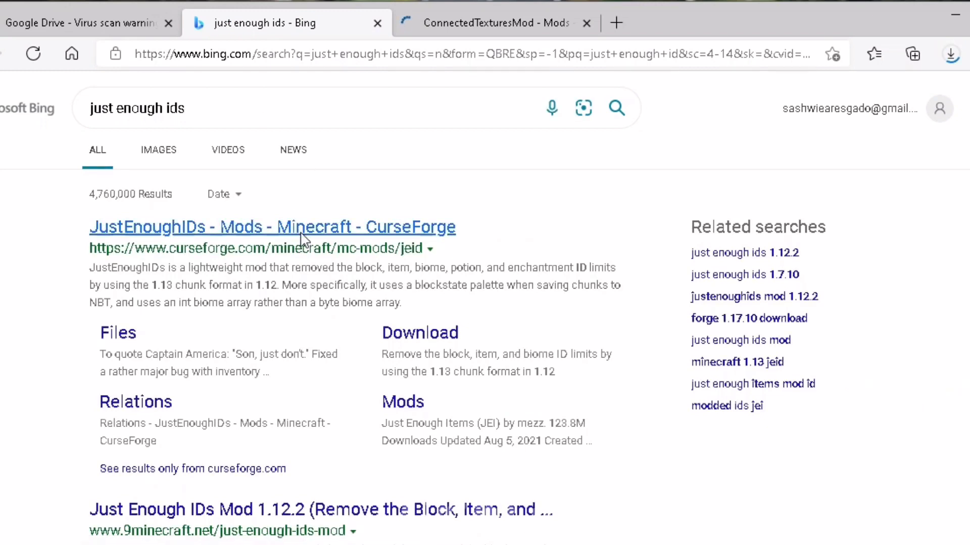
# Start the ConnectedTexturesMod download and download JustEnoughIDs 1.0.3-55 from CurseForge
pyautogui.click(705, 24)
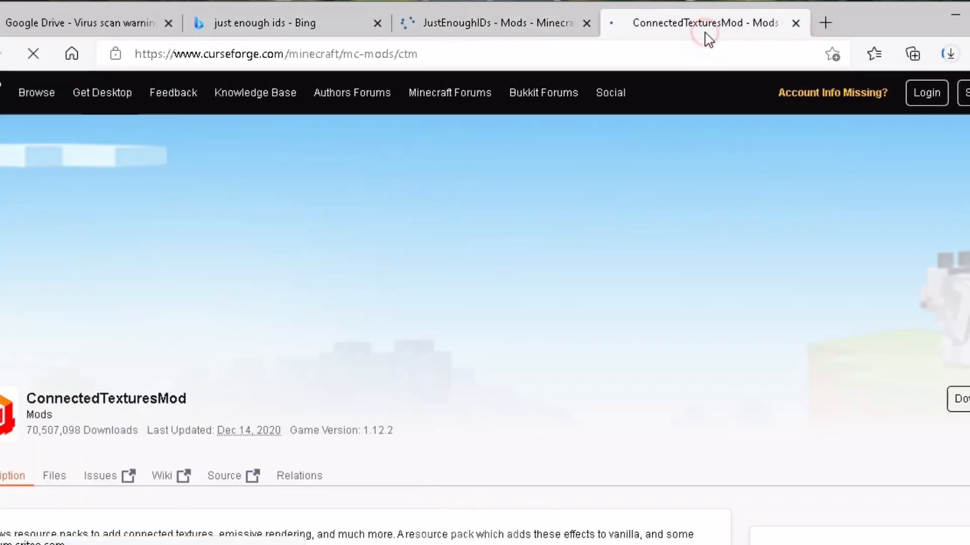
pyautogui.scroll(-3)
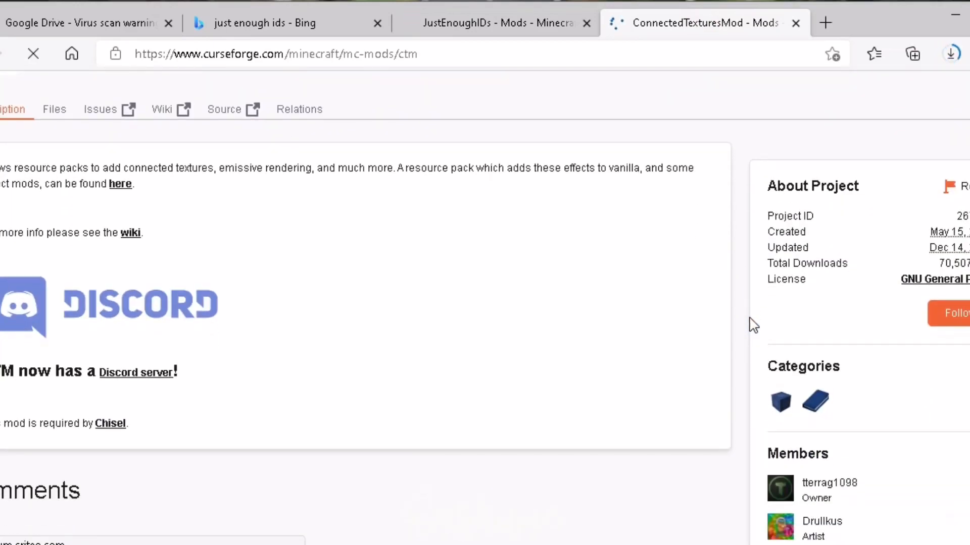
pyautogui.scroll(-3)
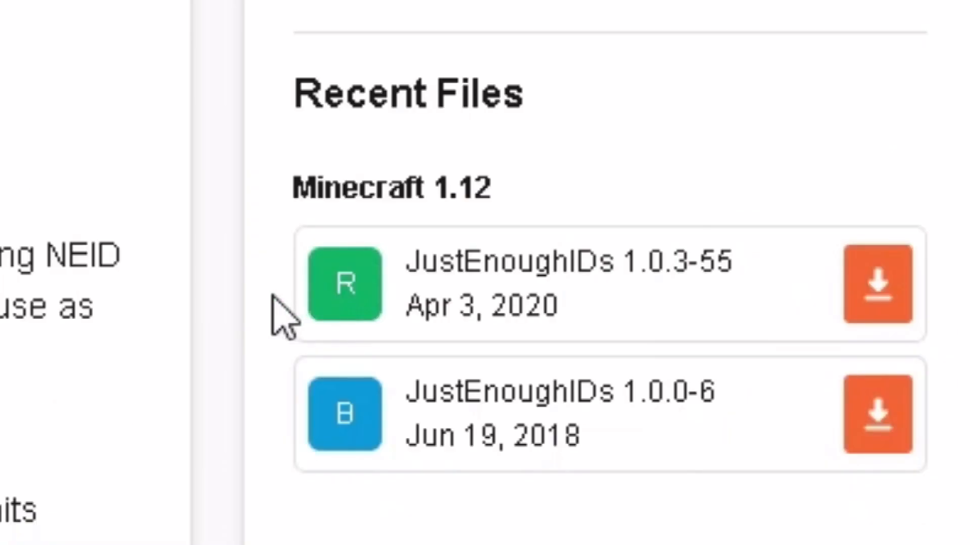
pyautogui.moveTo(655, 297)
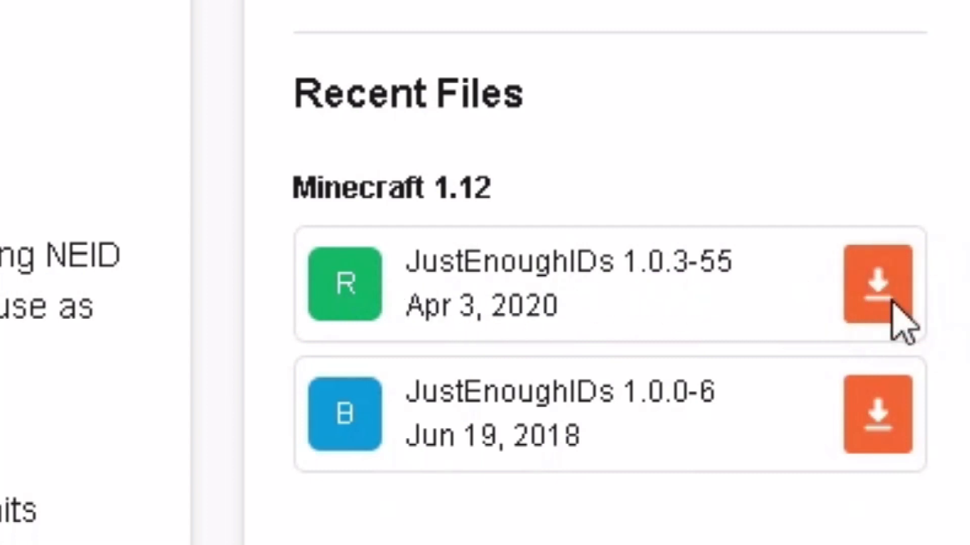
pyautogui.click(877, 285)
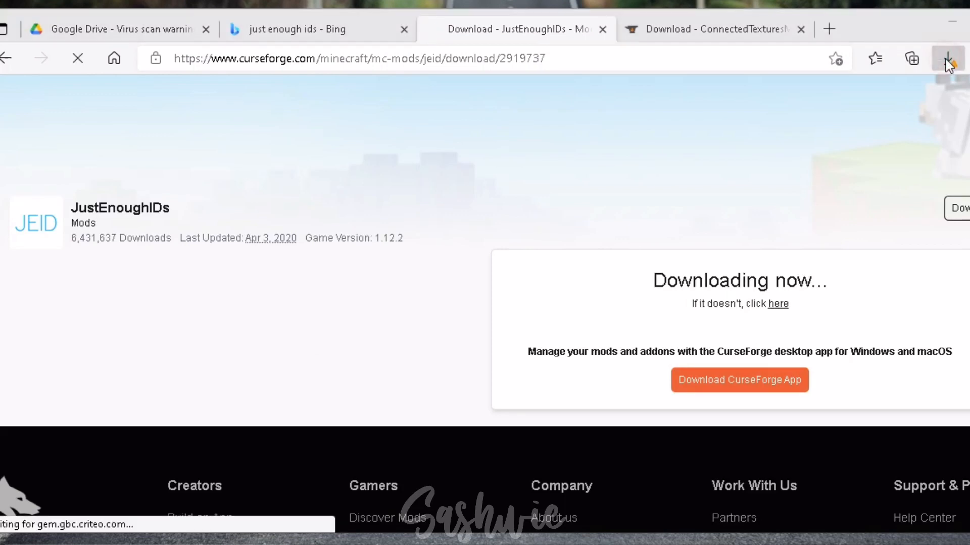
# Keep the blocked CTM jar in Edge's downloads so all three files land in Downloads
pyautogui.click(948, 59)
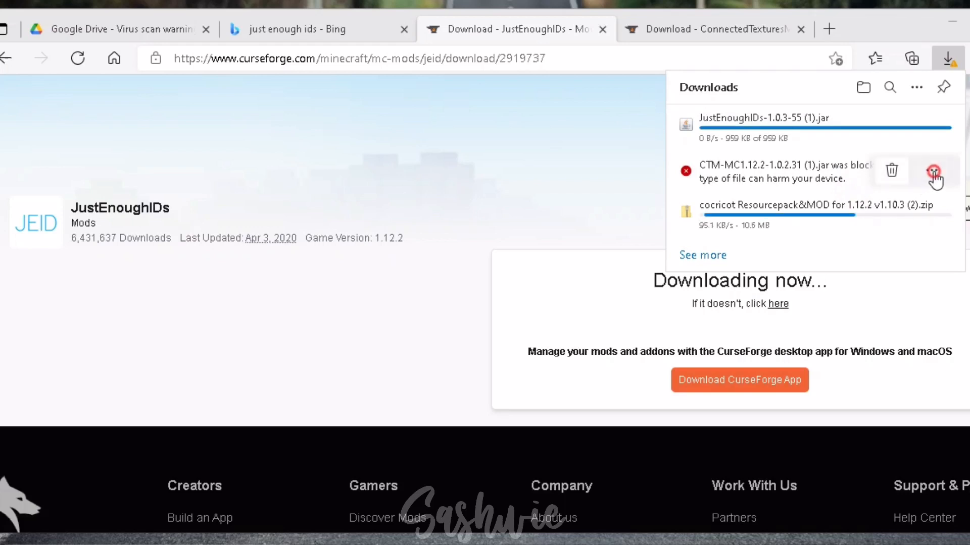
pyautogui.click(933, 172)
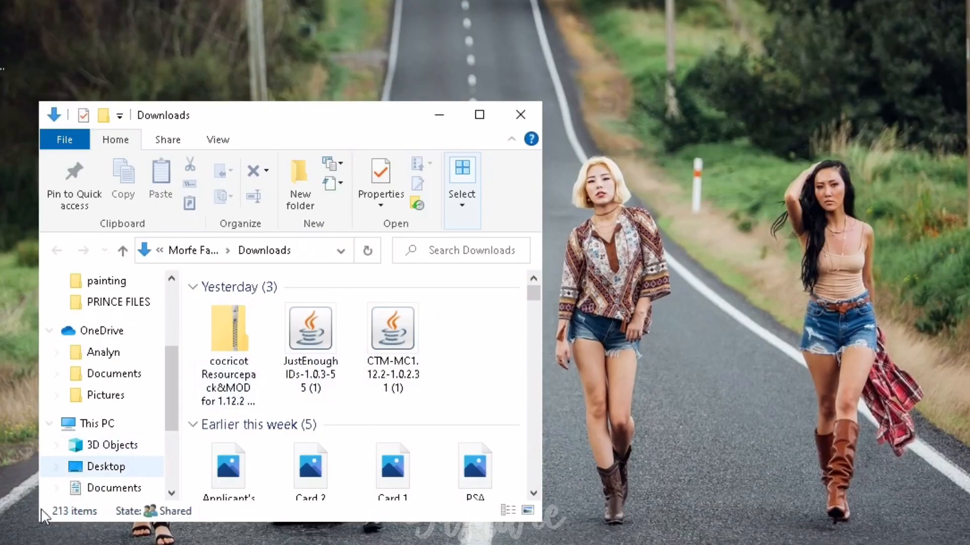
pyautogui.rightClick(12, 518)
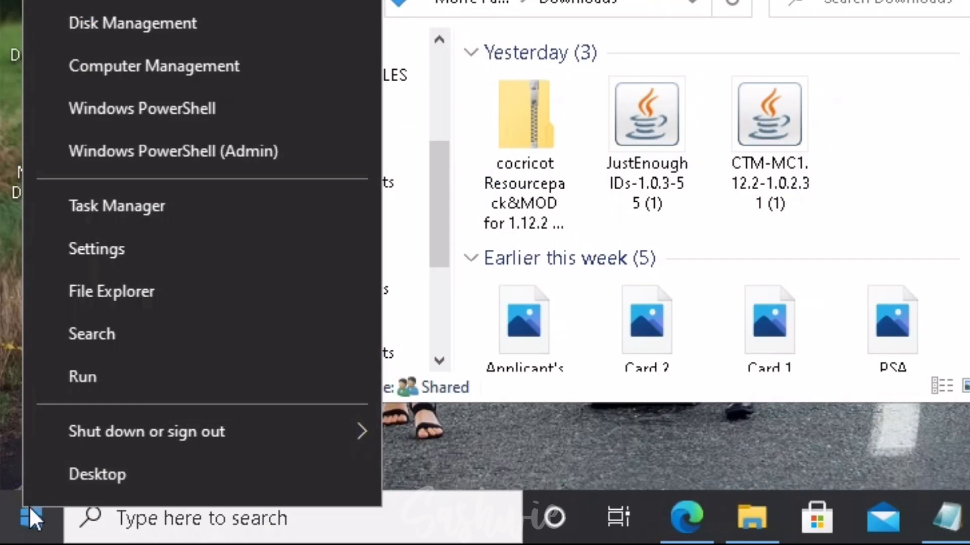
# Run %appdata% to open the AppData Roaming folder containing .minecraft
pyautogui.click(82, 375)
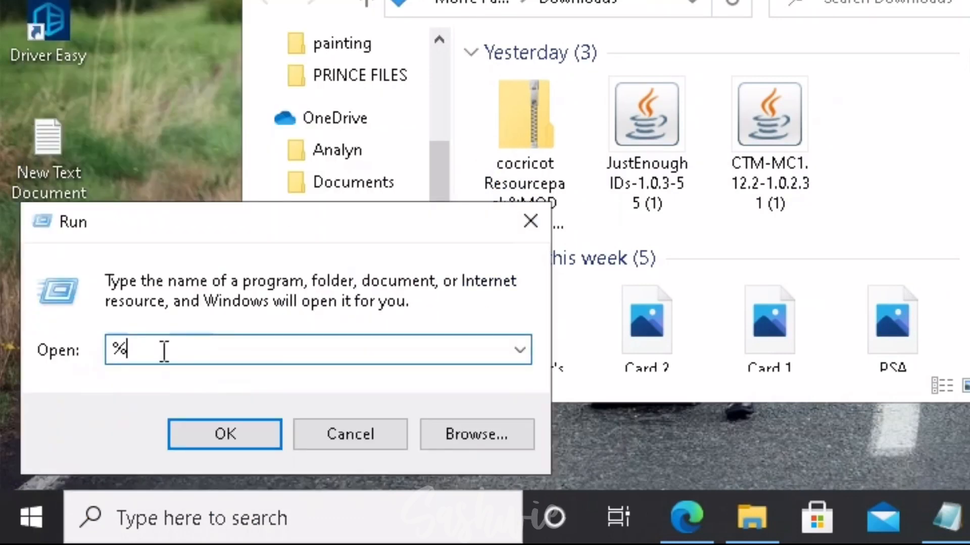
pyautogui.write('appdata%')
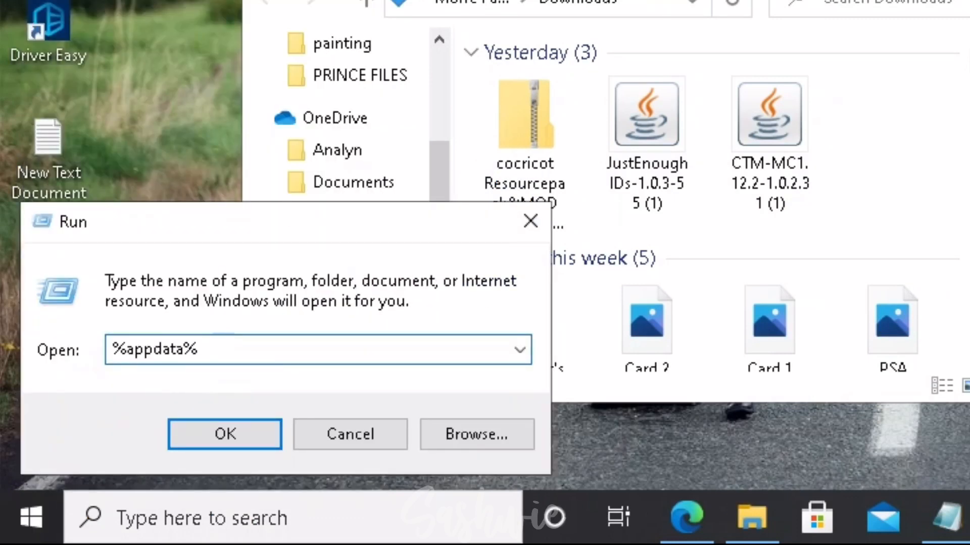
pyautogui.click(225, 434)
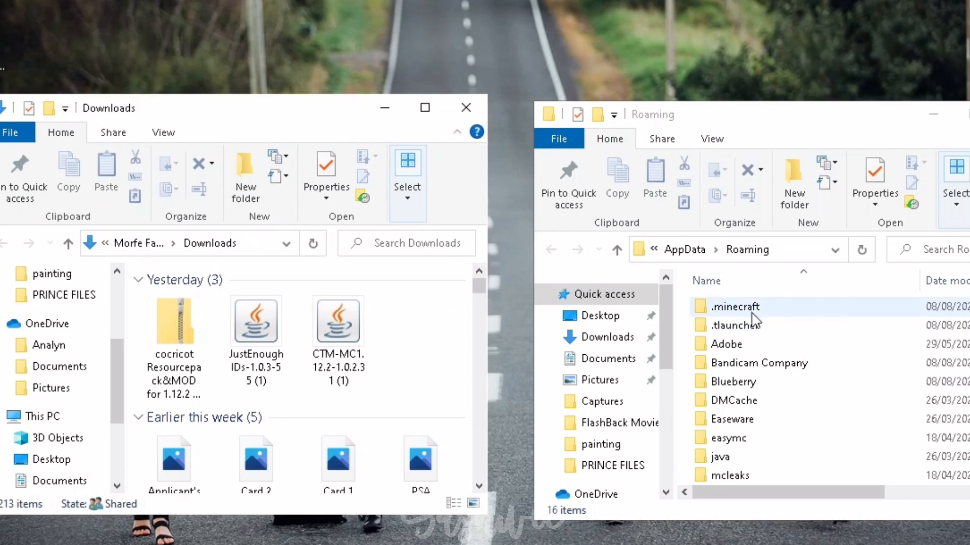
# Go into .minecraft and open its resourcepacks folder
pyautogui.doubleClick(734, 306)
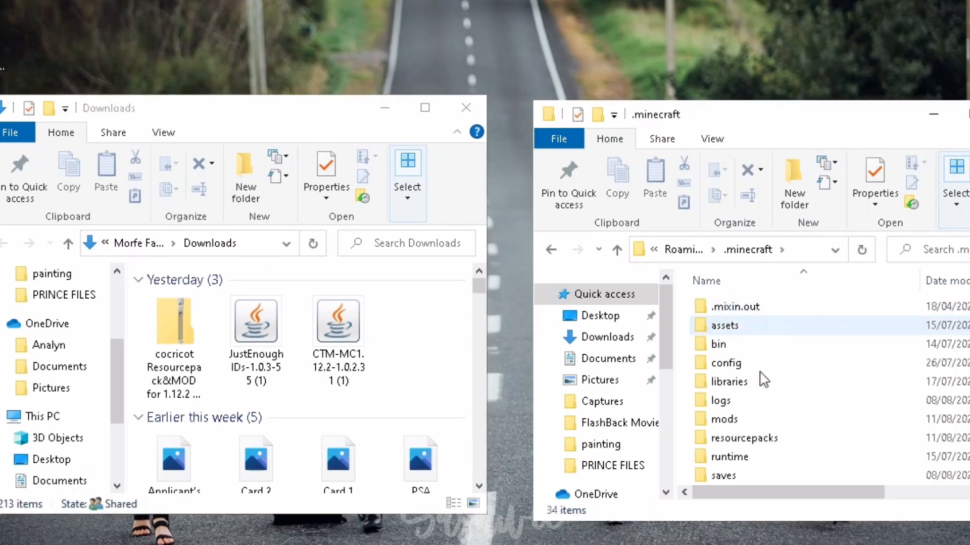
pyautogui.click(737, 437)
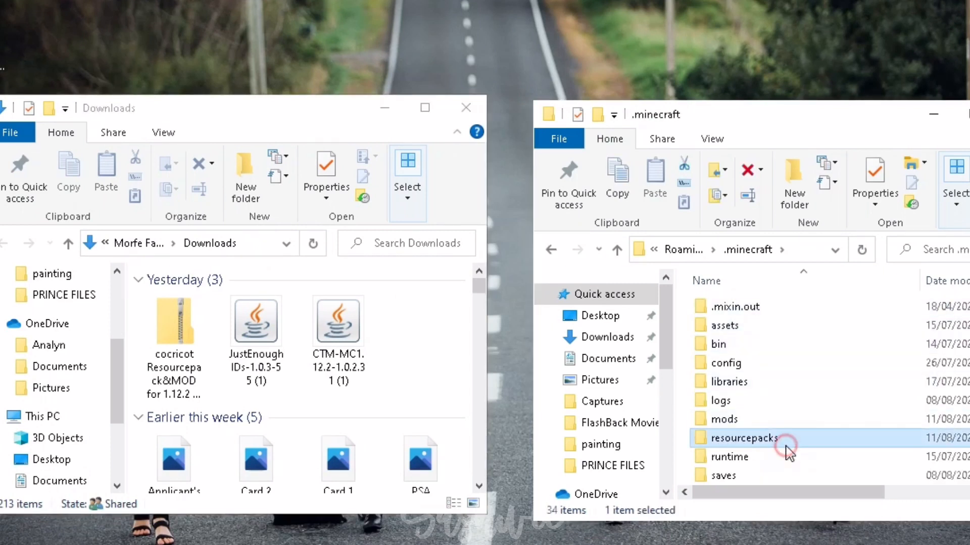
pyautogui.doubleClick(742, 437)
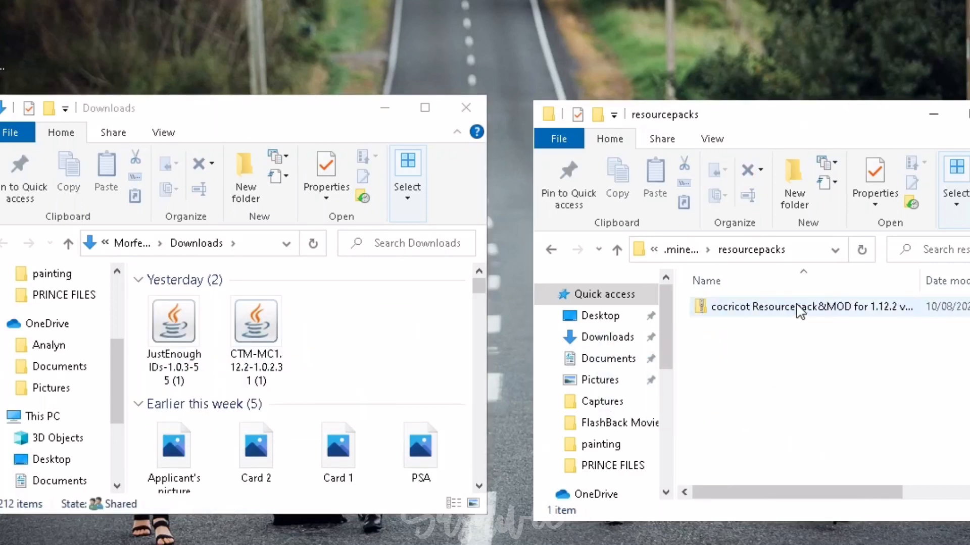
# Extract the cocricot Resourcepack&MOD zip into its own folder inside resourcepacks
pyautogui.rightClick(804, 307)
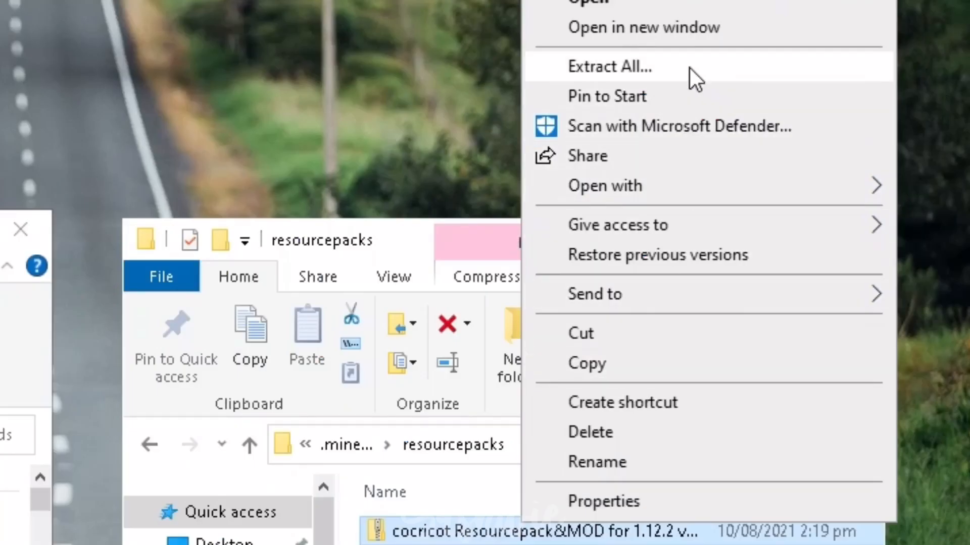
pyautogui.click(609, 67)
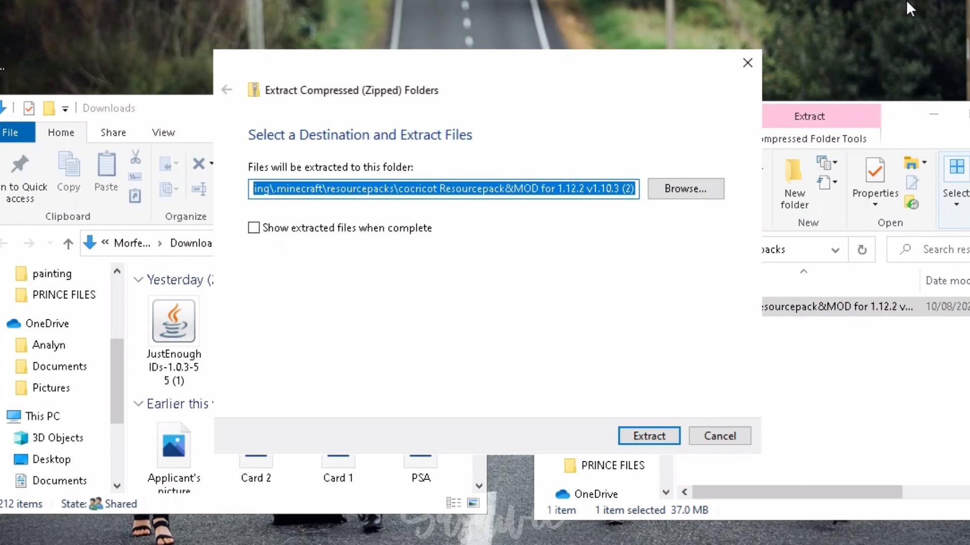
pyautogui.click(647, 437)
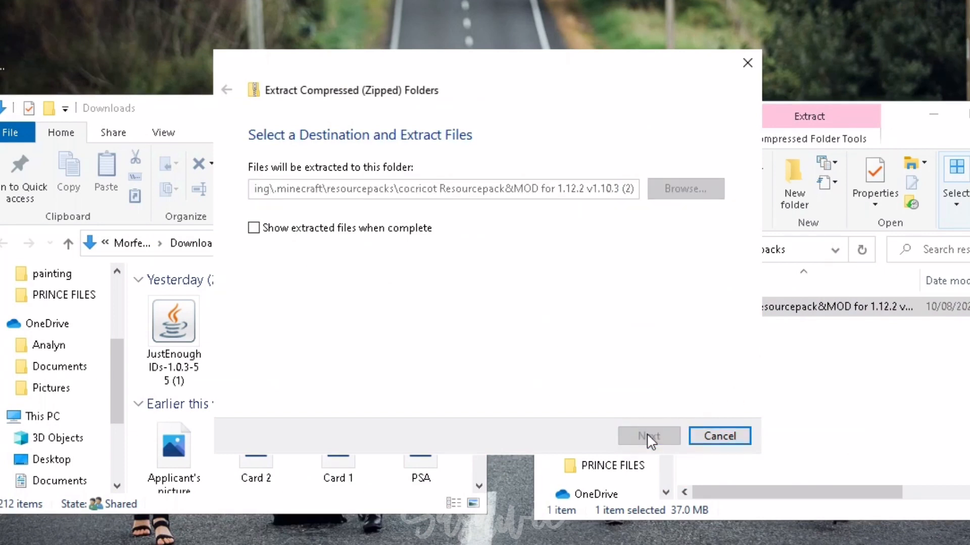
pyautogui.click(649, 437)
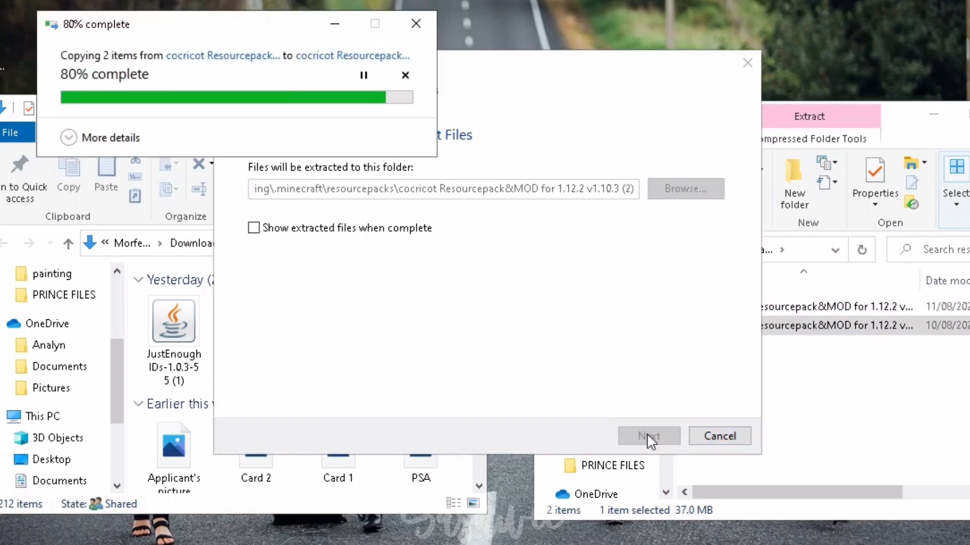
pyautogui.click(648, 436)
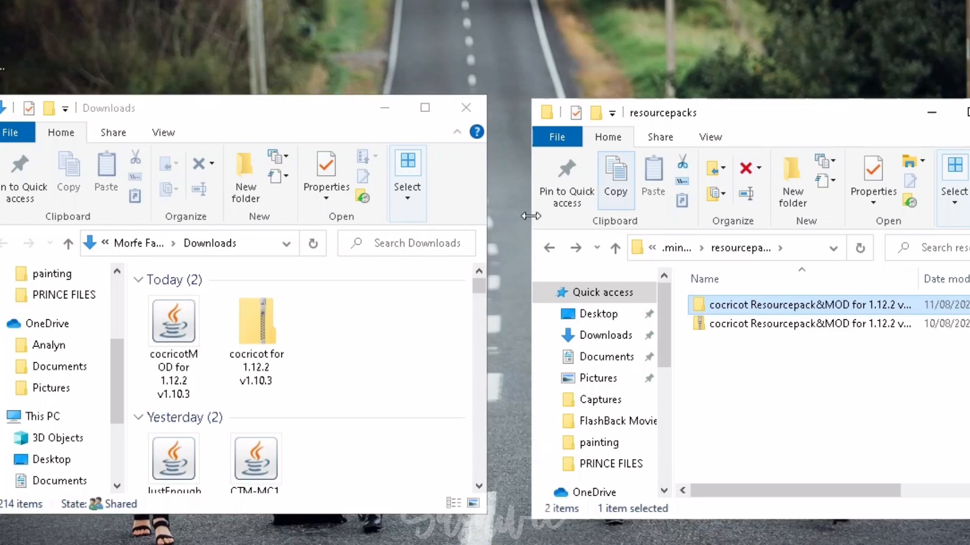
# Place the cocricot v1.10.3 zip in resourcepacks and open the mods folder for the cocricotMOD jar
pyautogui.click(255, 320)
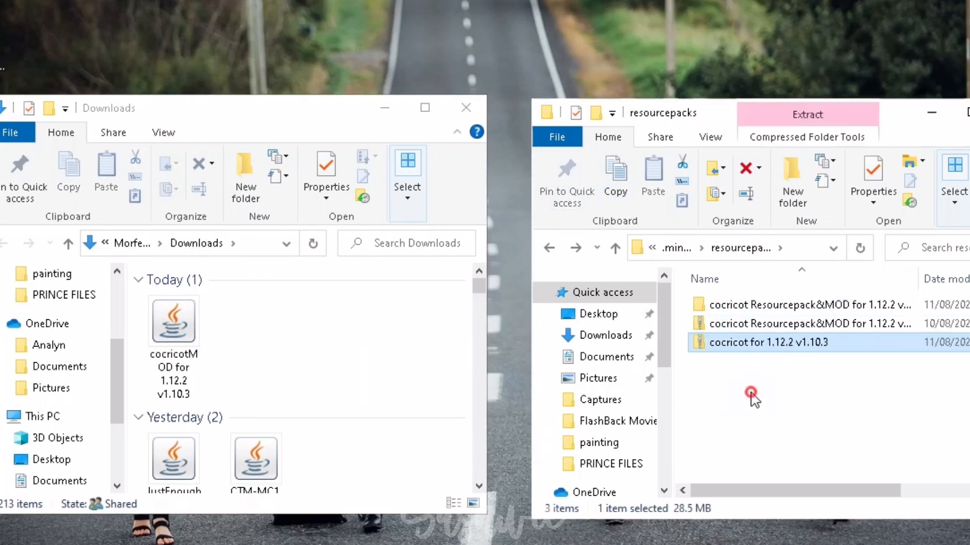
pyautogui.click(547, 247)
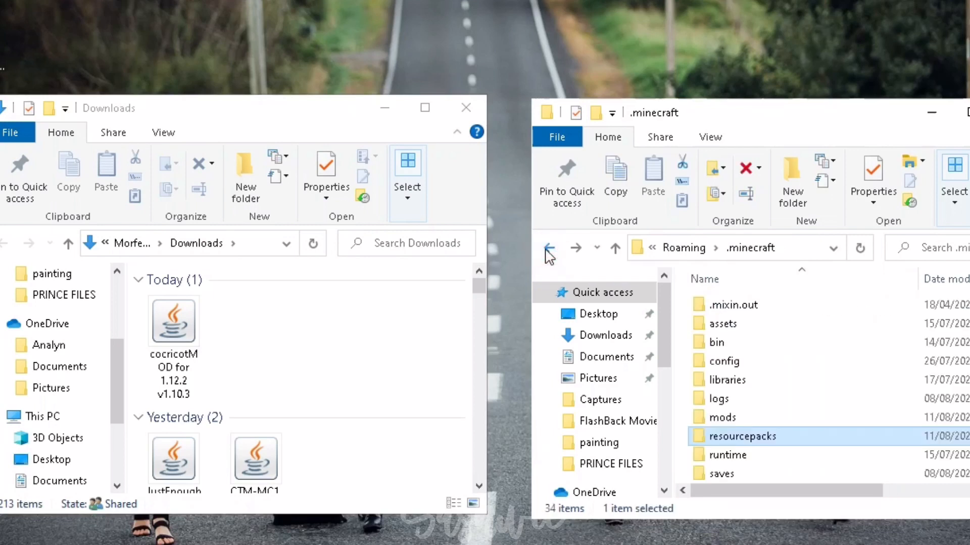
pyautogui.doubleClick(721, 417)
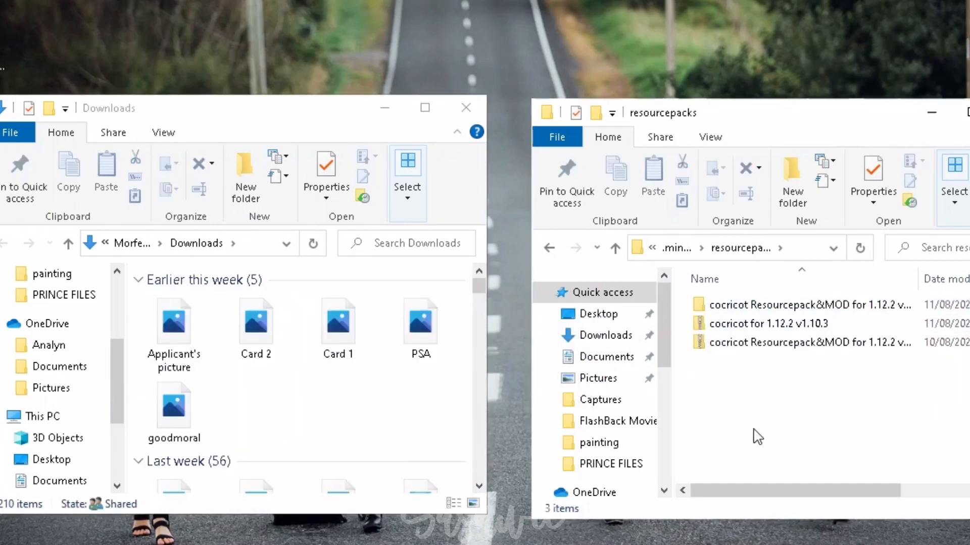
# Select the cocricot zip and its extracted folder in resourcepacks, then return to TLauncher
pyautogui.click(804, 342)
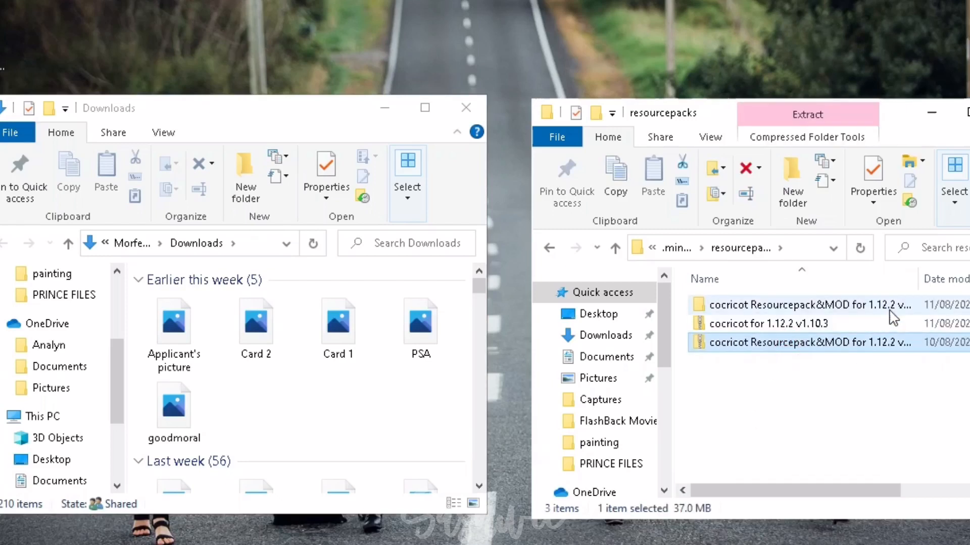
pyautogui.click(804, 305)
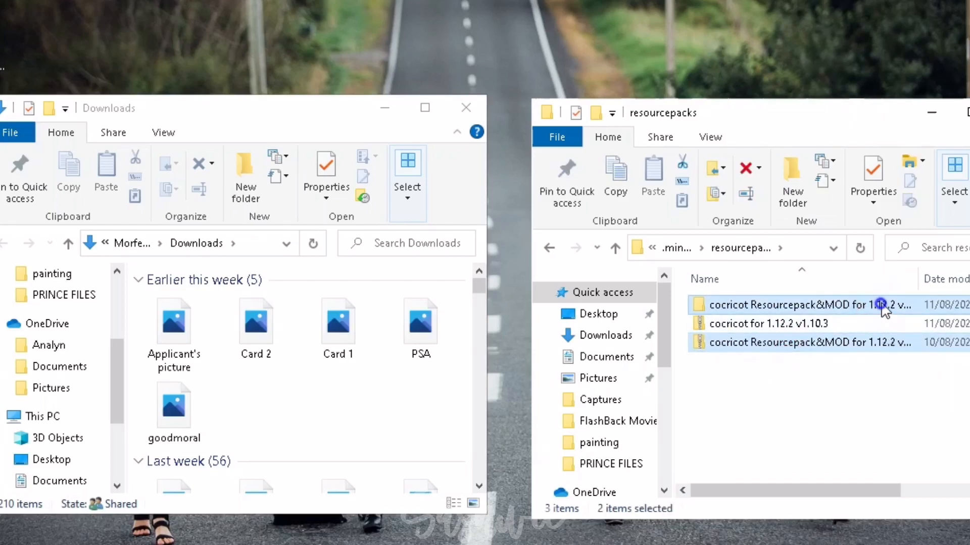
pyautogui.click(745, 168)
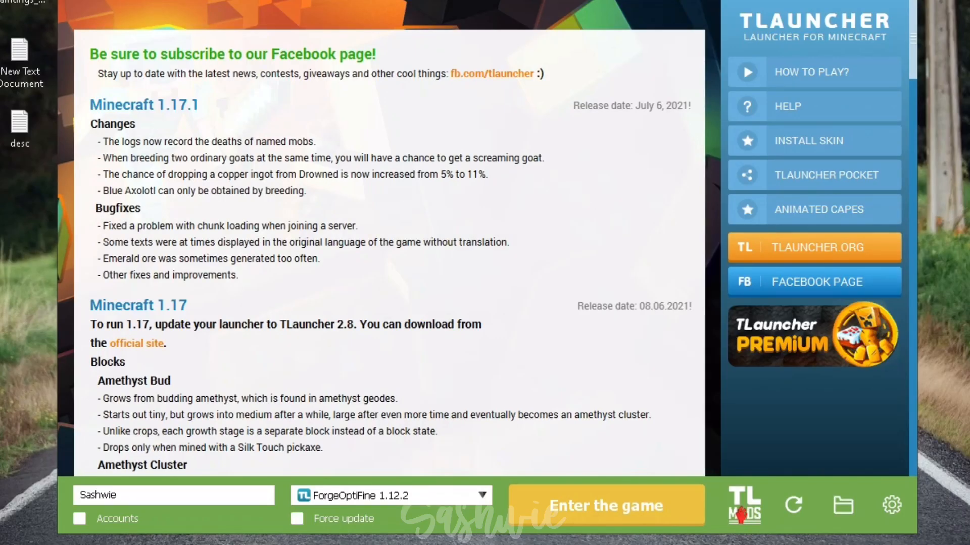
pyautogui.moveTo(485, 519)
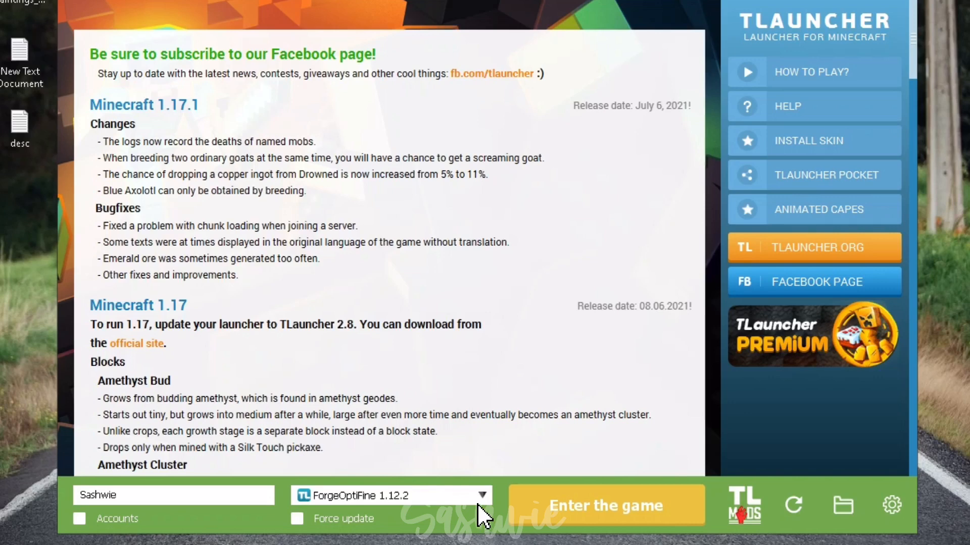
# Enter the game with ForgeOptiFine 1.12.2 selected
pyautogui.click(605, 505)
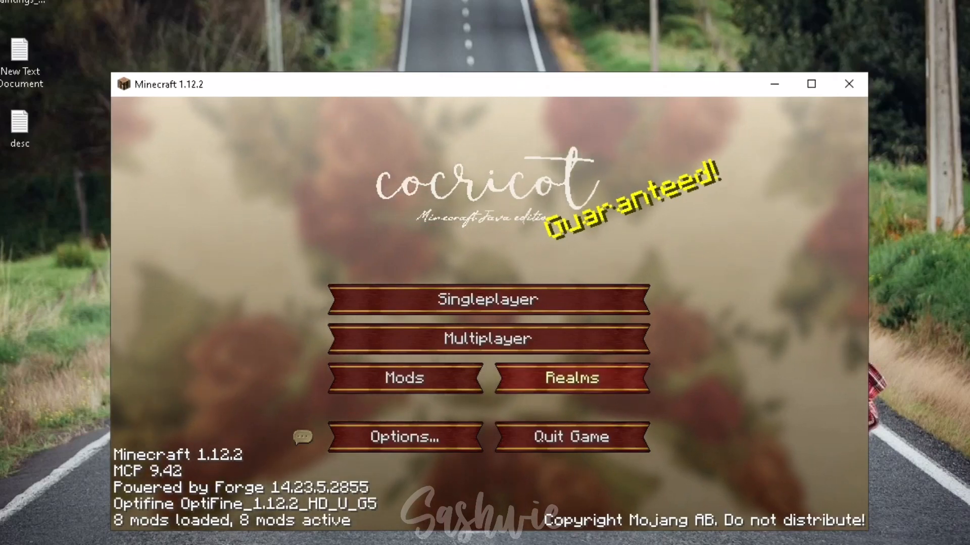
pyautogui.click(404, 378)
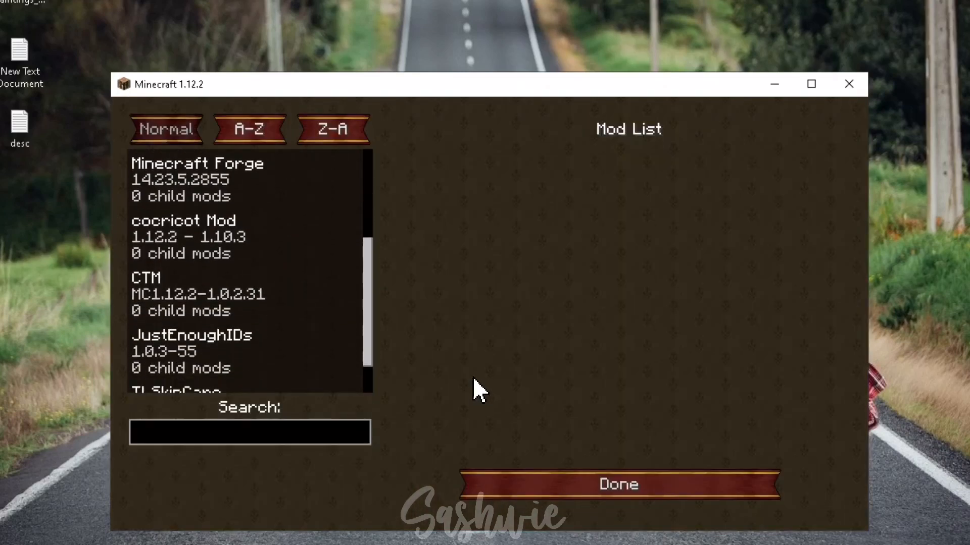
pyautogui.click(204, 352)
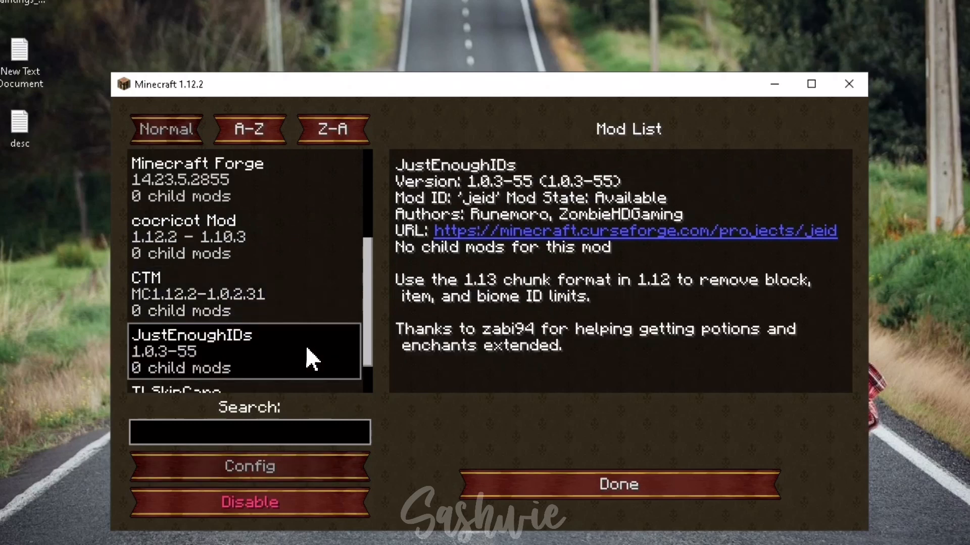
pyautogui.click(618, 484)
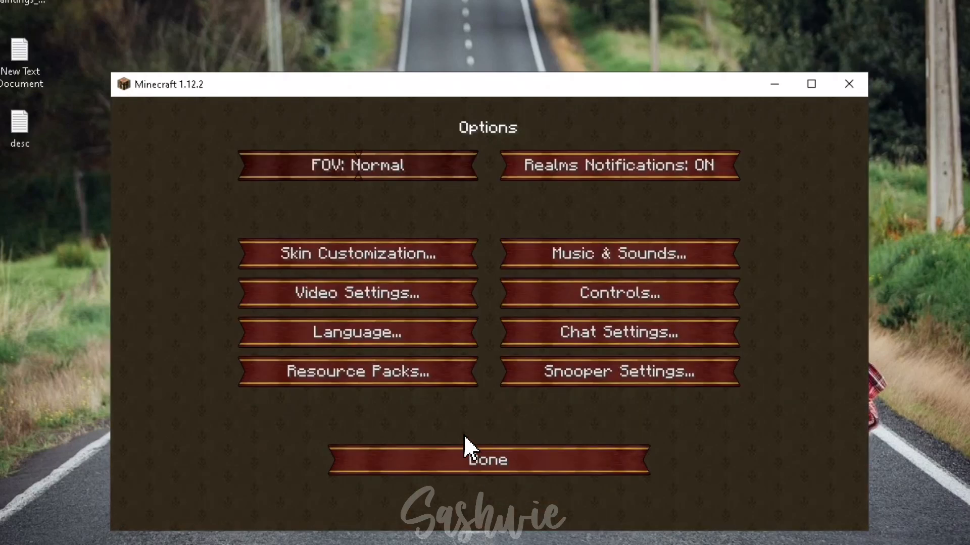
pyautogui.click(356, 371)
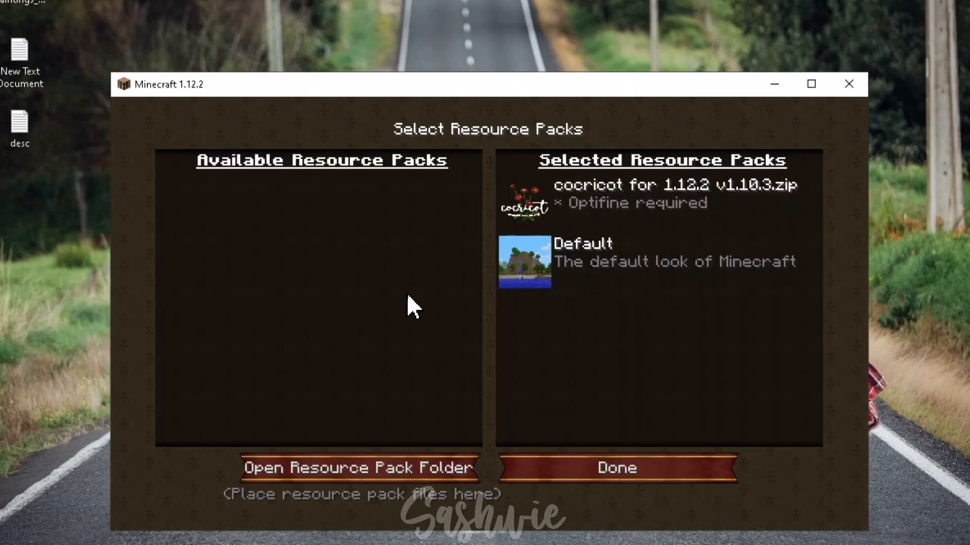
pyautogui.moveTo(291, 259)
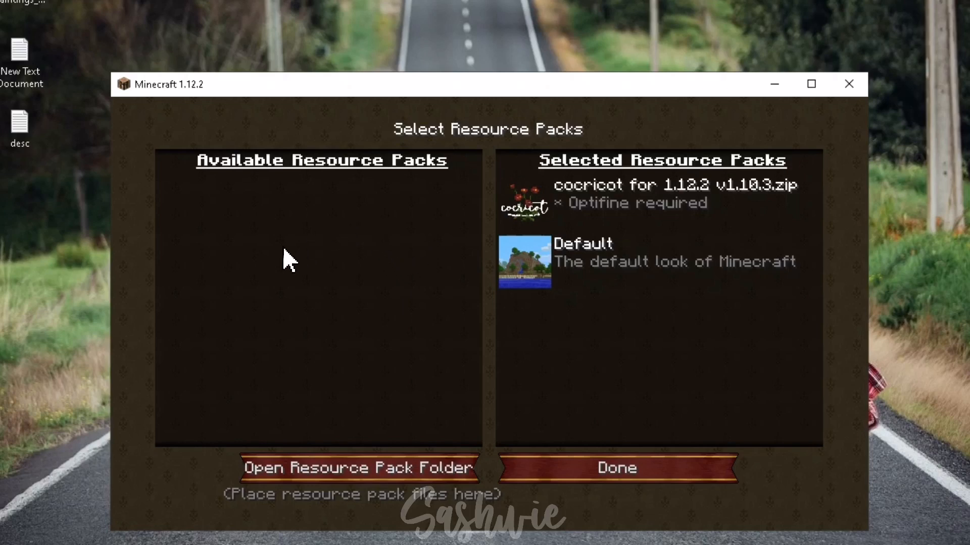
pyautogui.moveTo(628, 405)
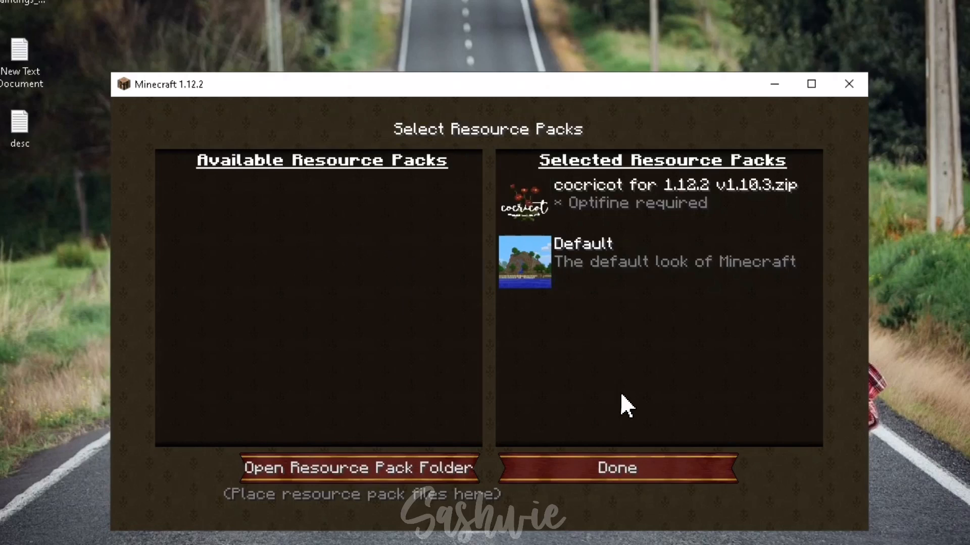
pyautogui.click(615, 468)
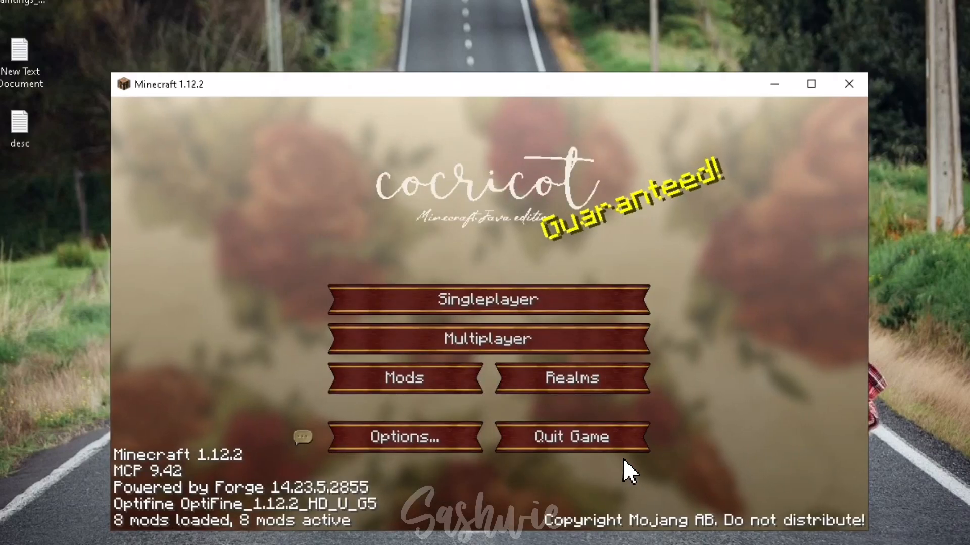
# Start a single-player world and stock the hotbar with cocricot stairs, blocks and doors
pyautogui.click(487, 299)
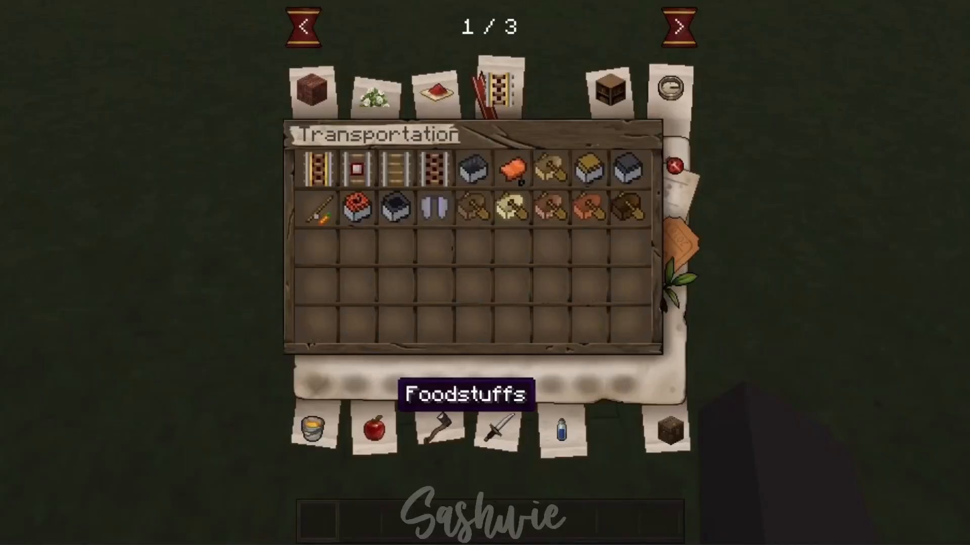
pyautogui.click(679, 26)
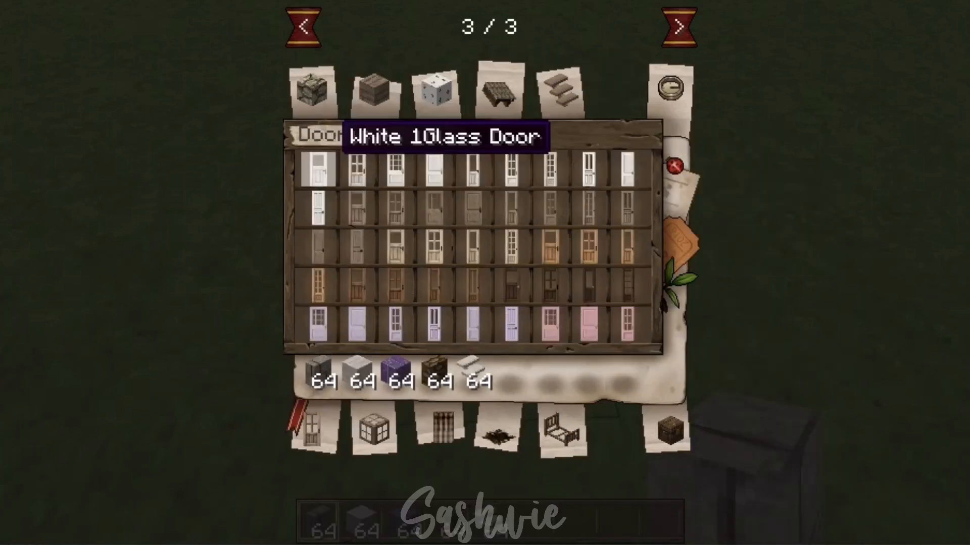
pyautogui.press('Escape')
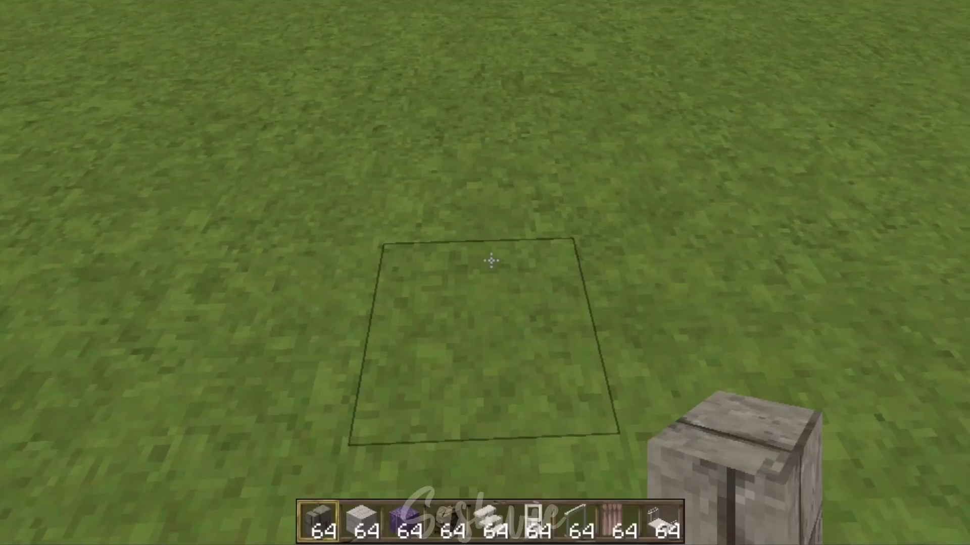